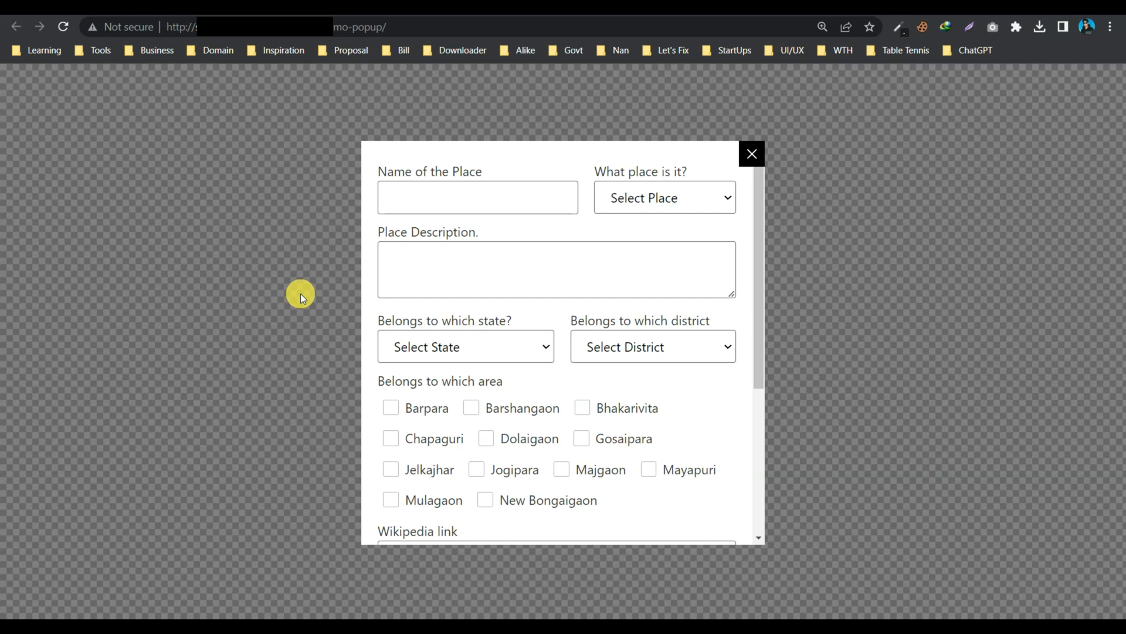
mouse_move(558, 246)
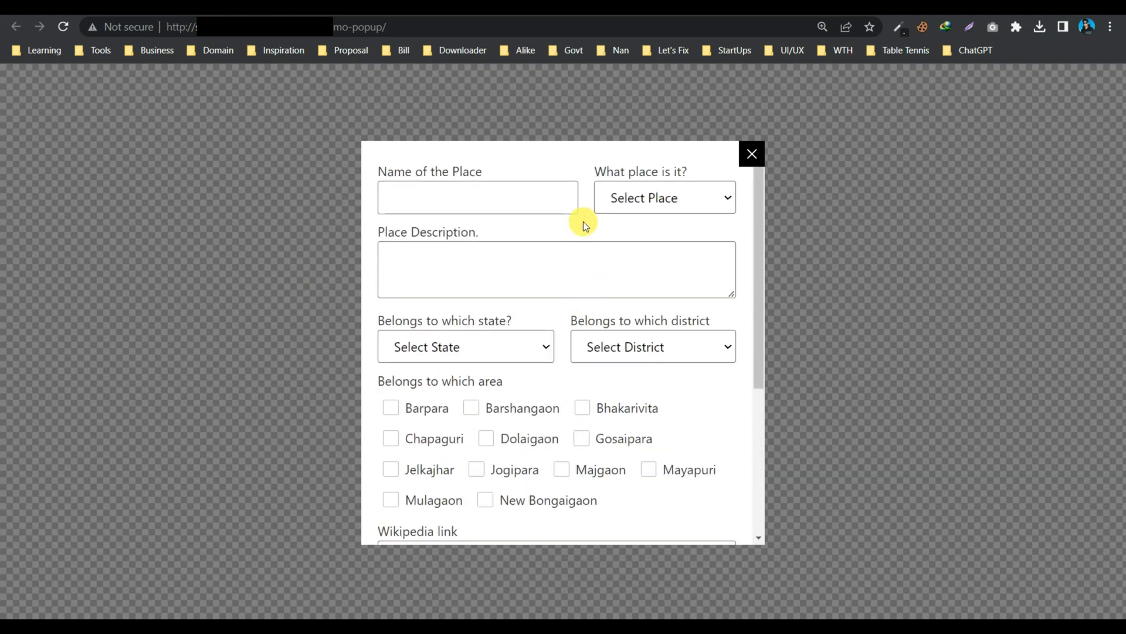
mouse_move(585, 221)
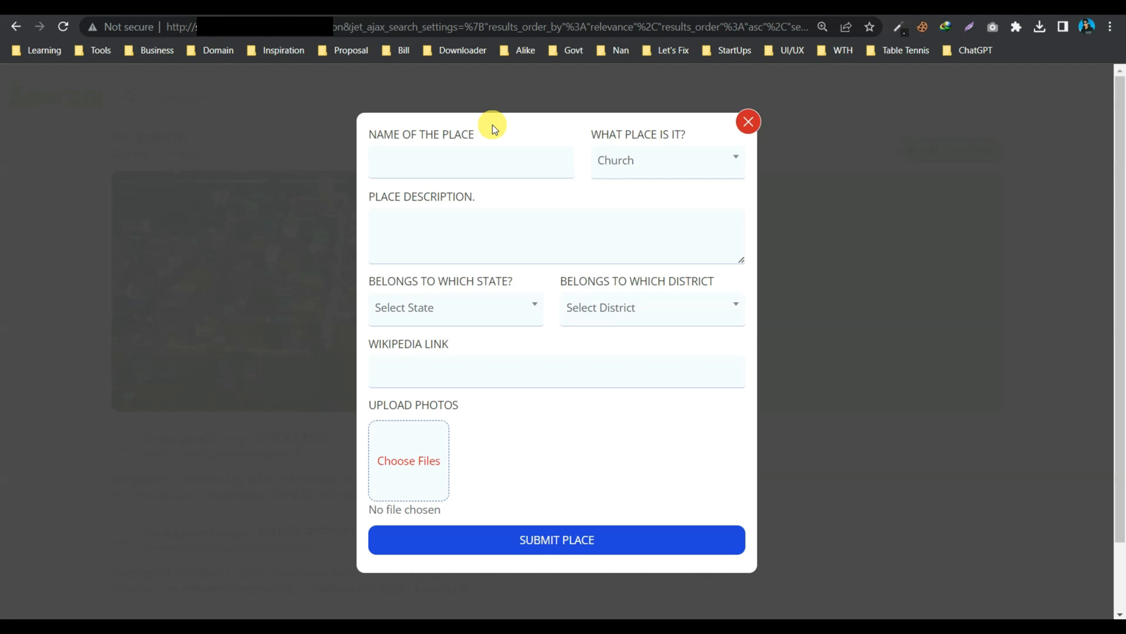
Search 'cou' in the What place is it? dropdown and upload the Jhorna, Sanyashi Pahar and Saraighat Flyover photos.
left_click(664, 161)
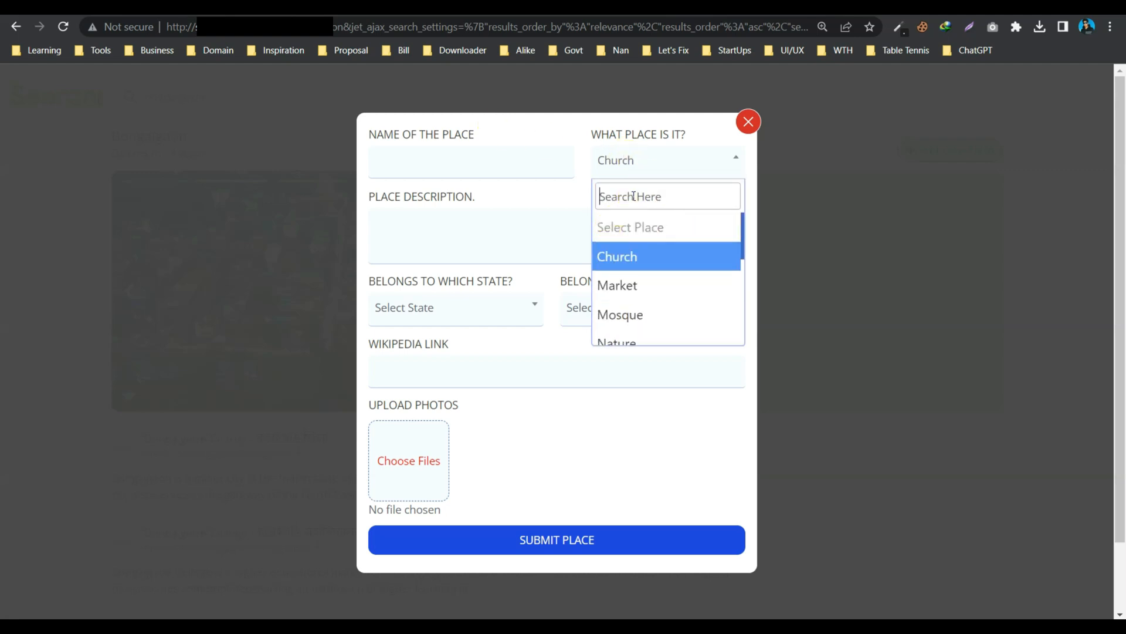
type("cou")
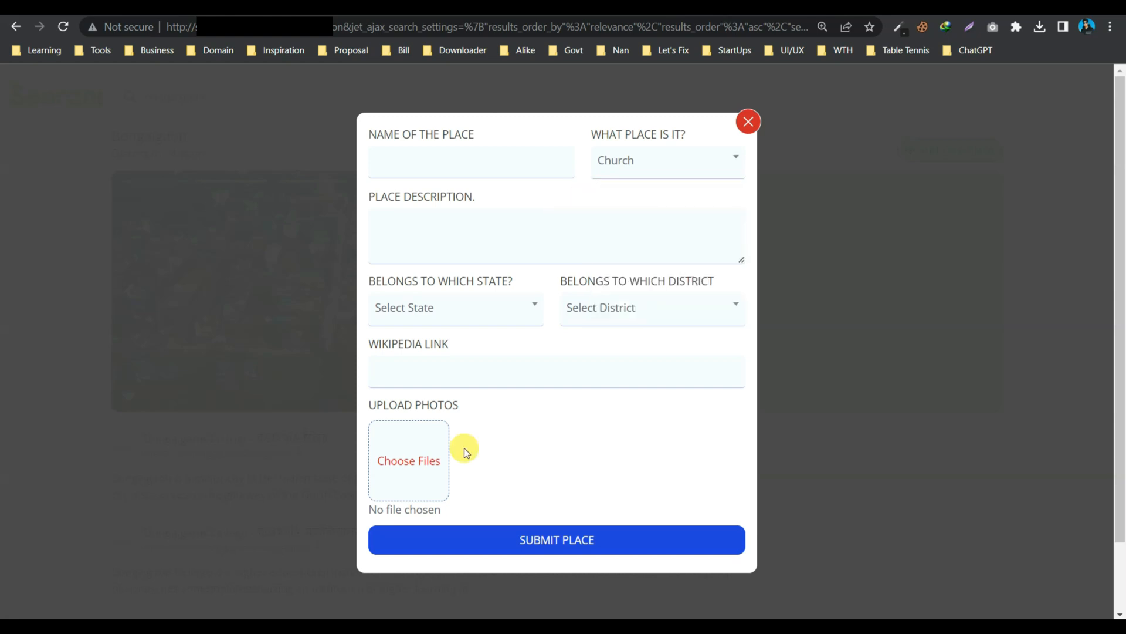
left_click(408, 459)
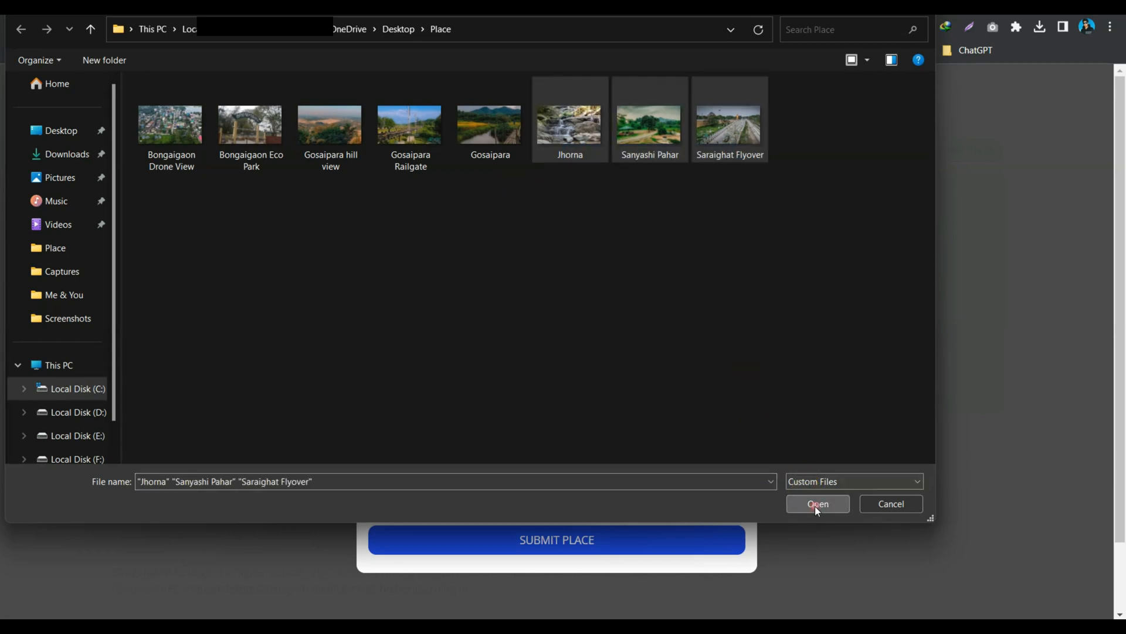
left_click(816, 504)
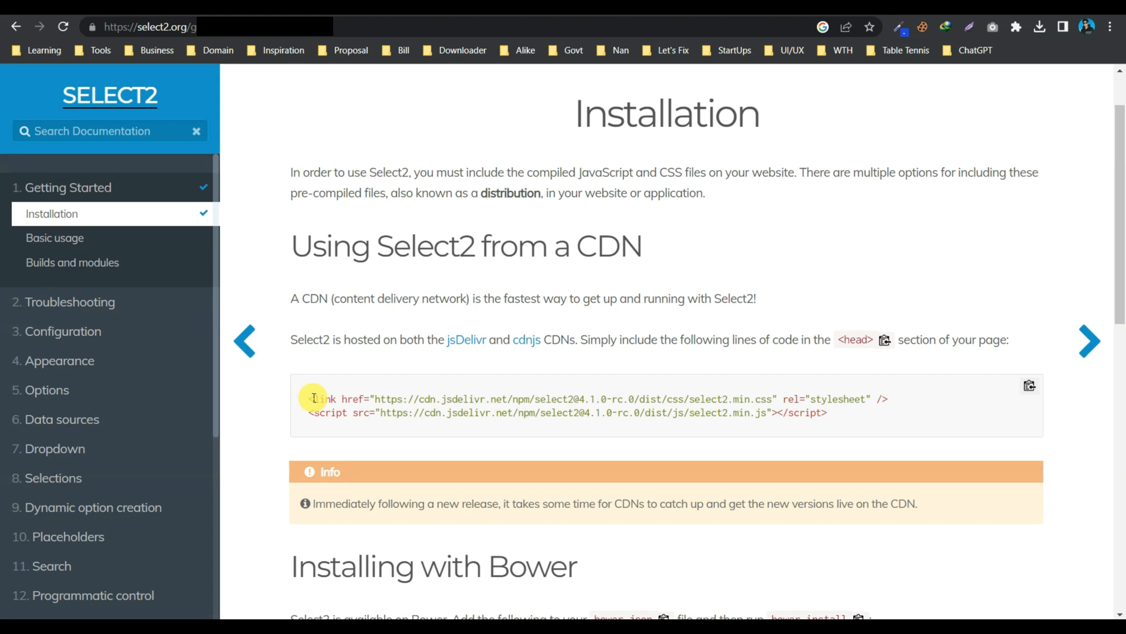
Select the Select2 CDN stylesheet and script lines on the Installation page.
left_click_drag(314, 398, 826, 412)
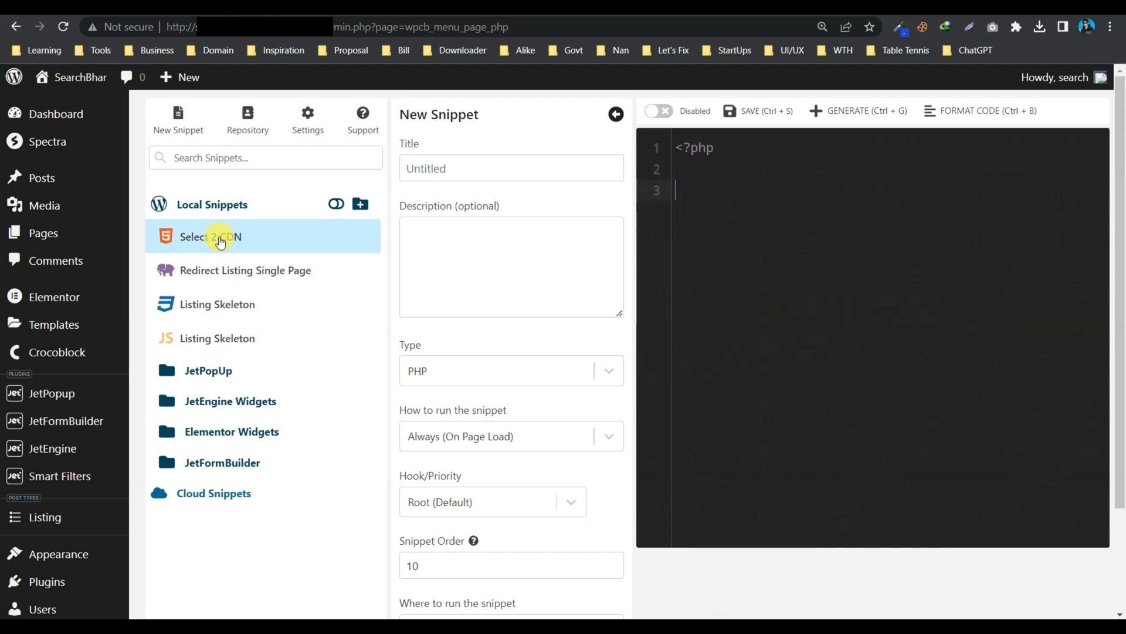
View the enabled Select 2 CDN HTML snippet loading Select2 files in the header.
left_click(210, 235)
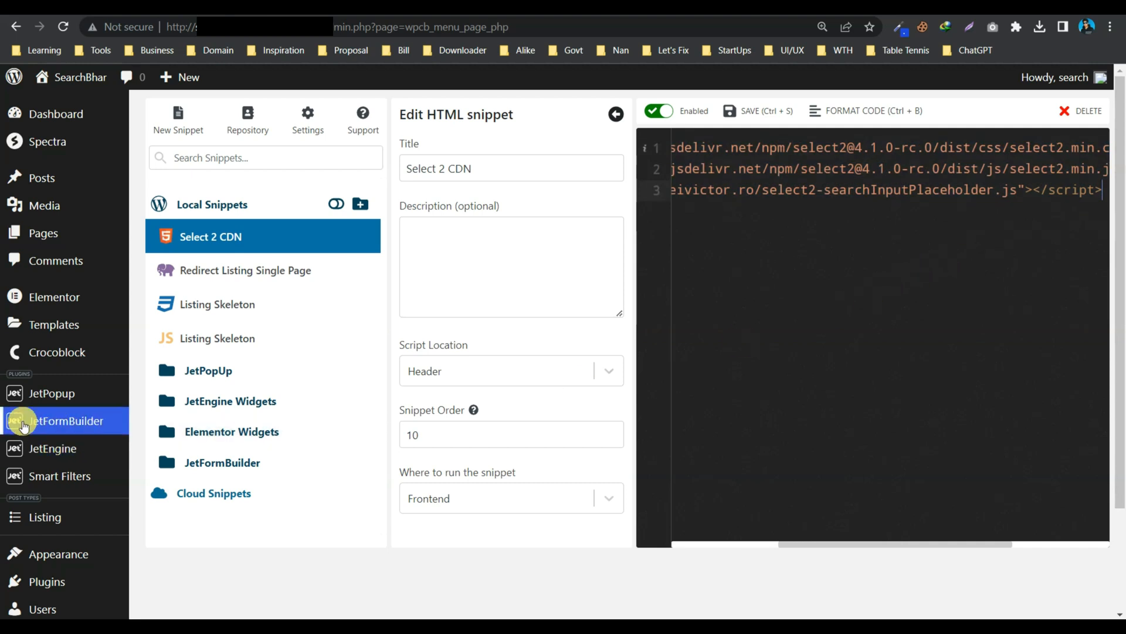
Reach the JetFormBuilder Forms list and edit the Add Place form.
left_click(66, 420)
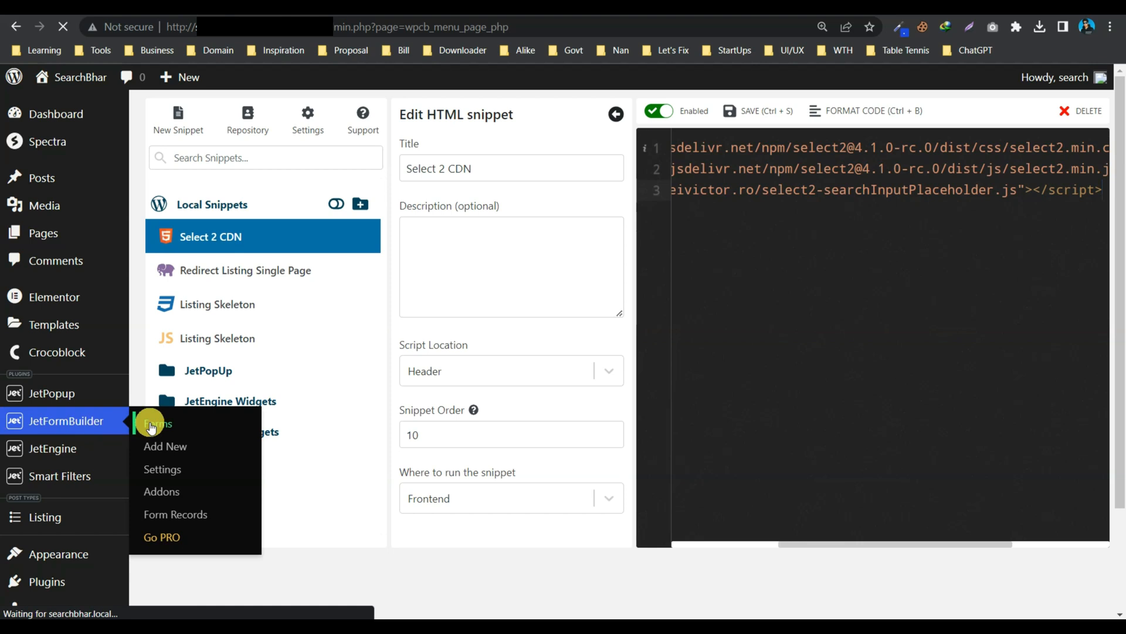
left_click(156, 424)
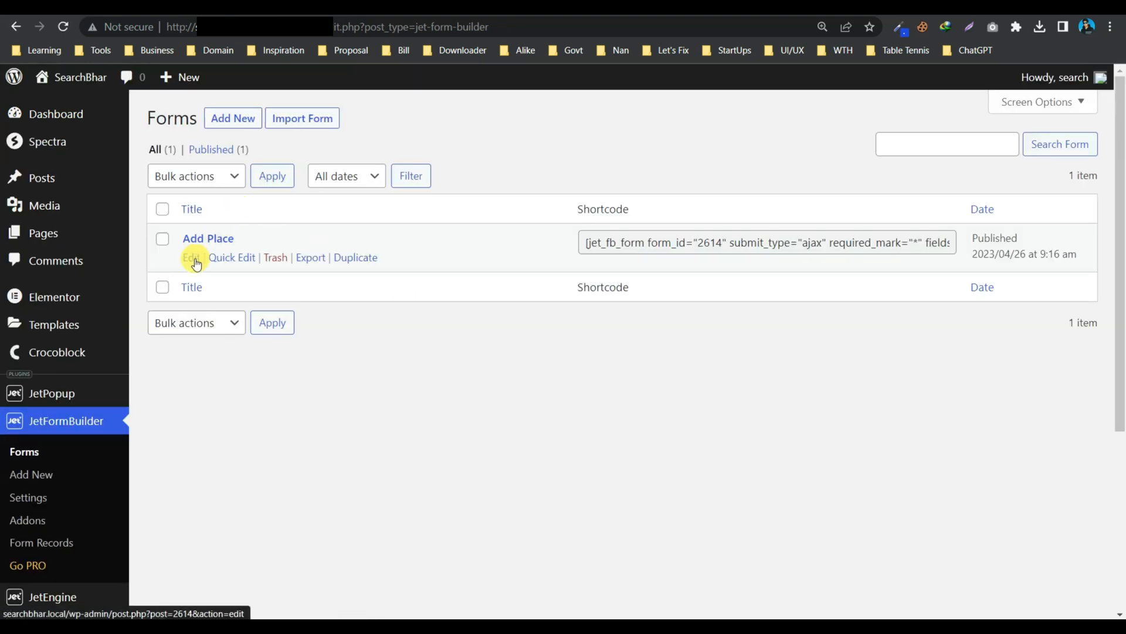
left_click(190, 257)
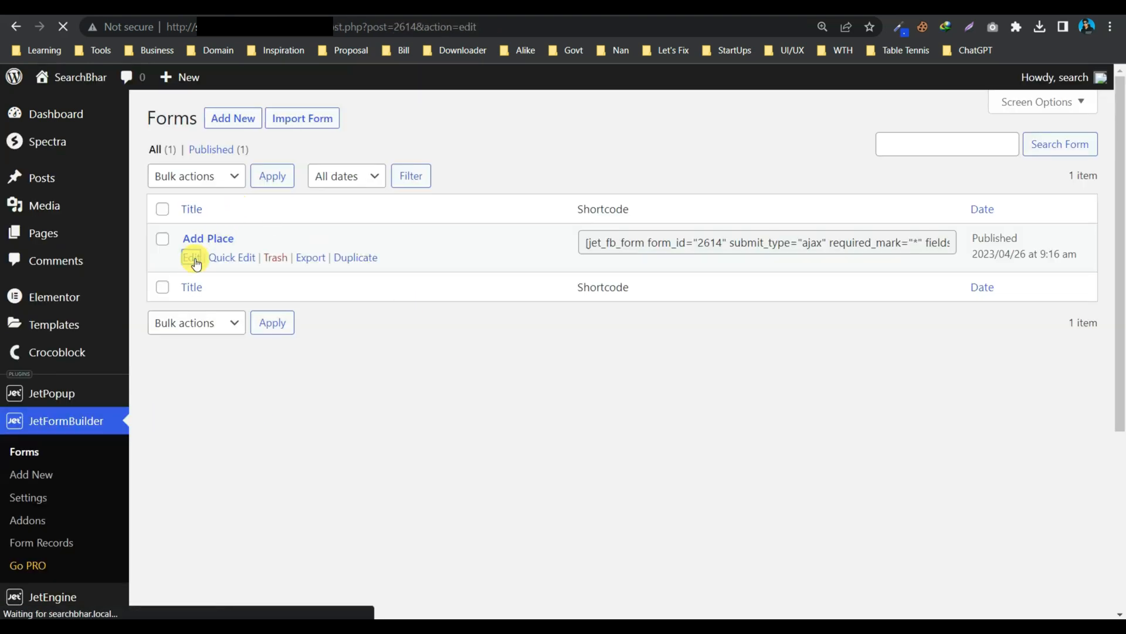
left_click(191, 256)
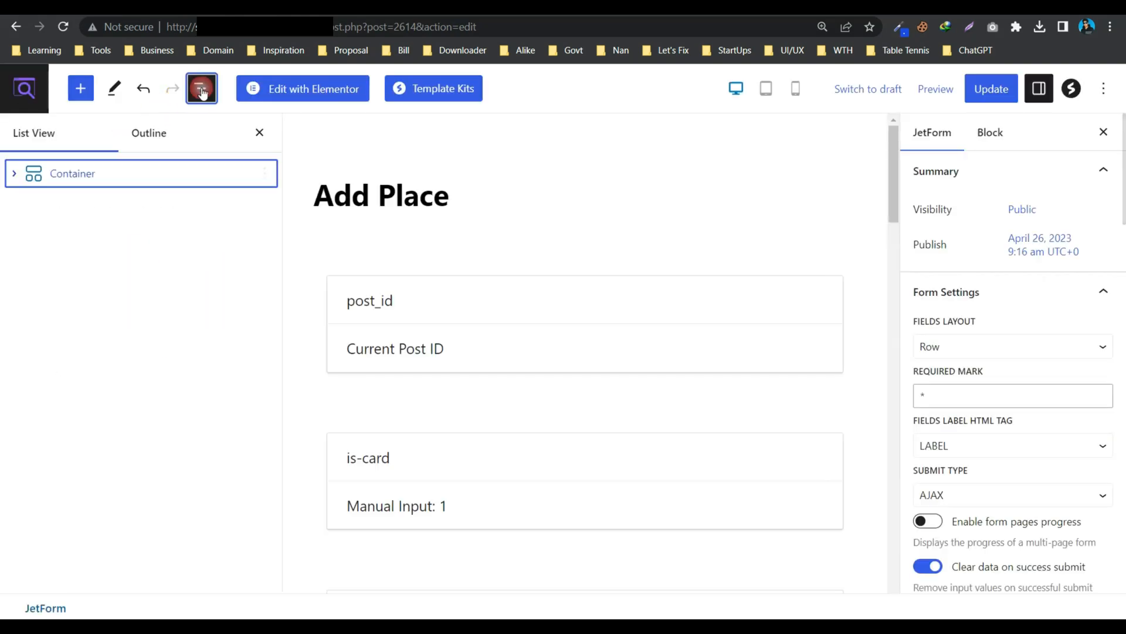
Expand List View to the state select field and confirm its CSS class custom-select.
left_click(200, 88)
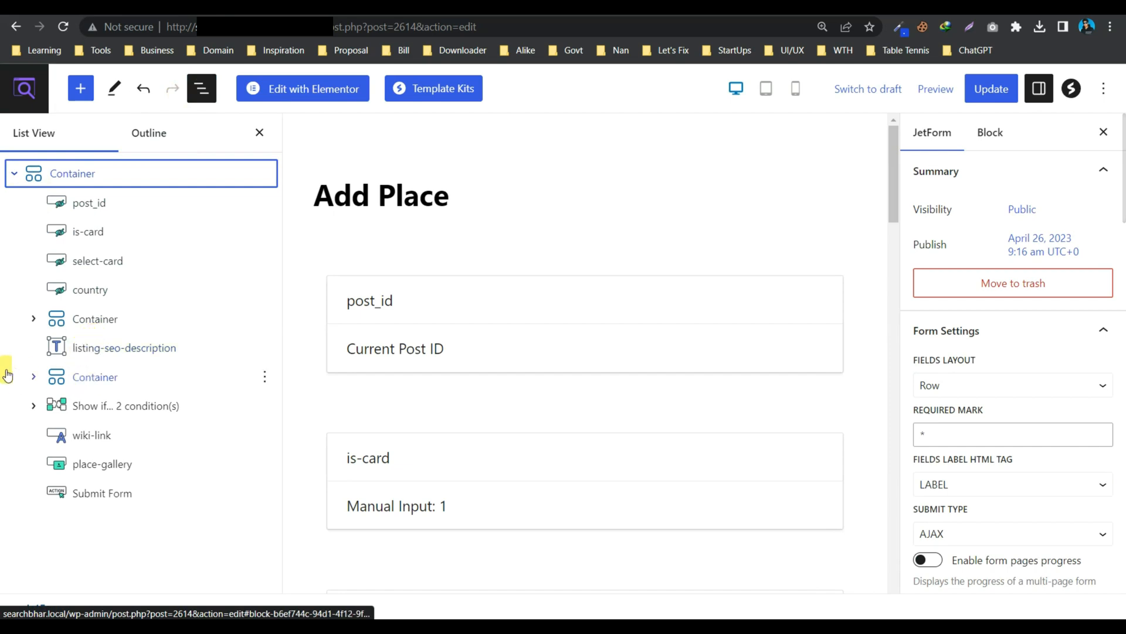
left_click(33, 376)
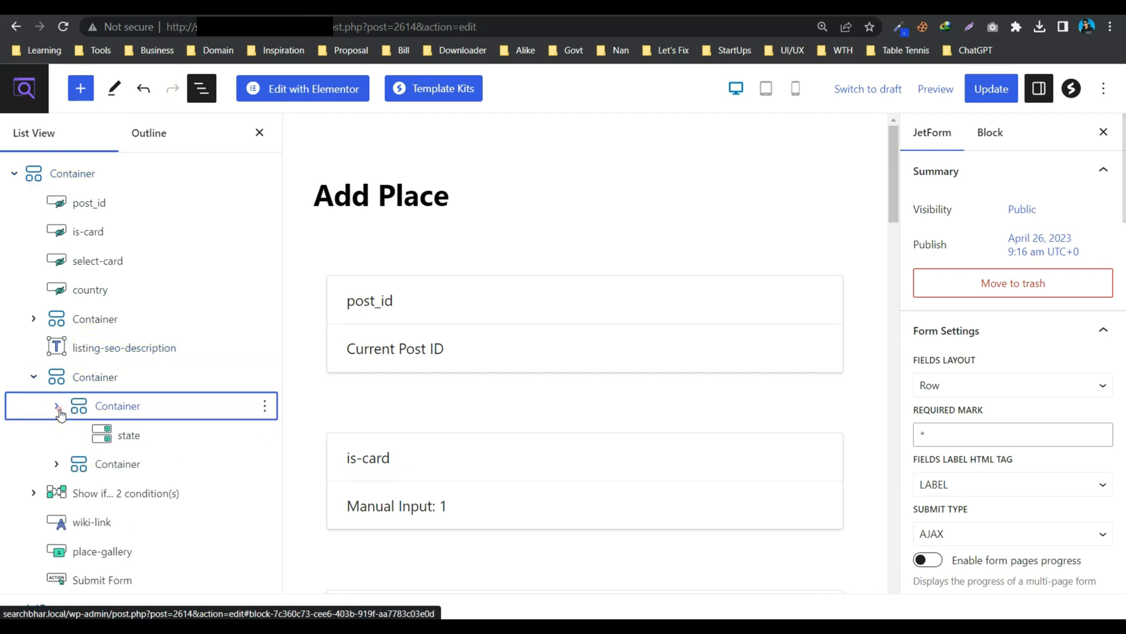
left_click(130, 434)
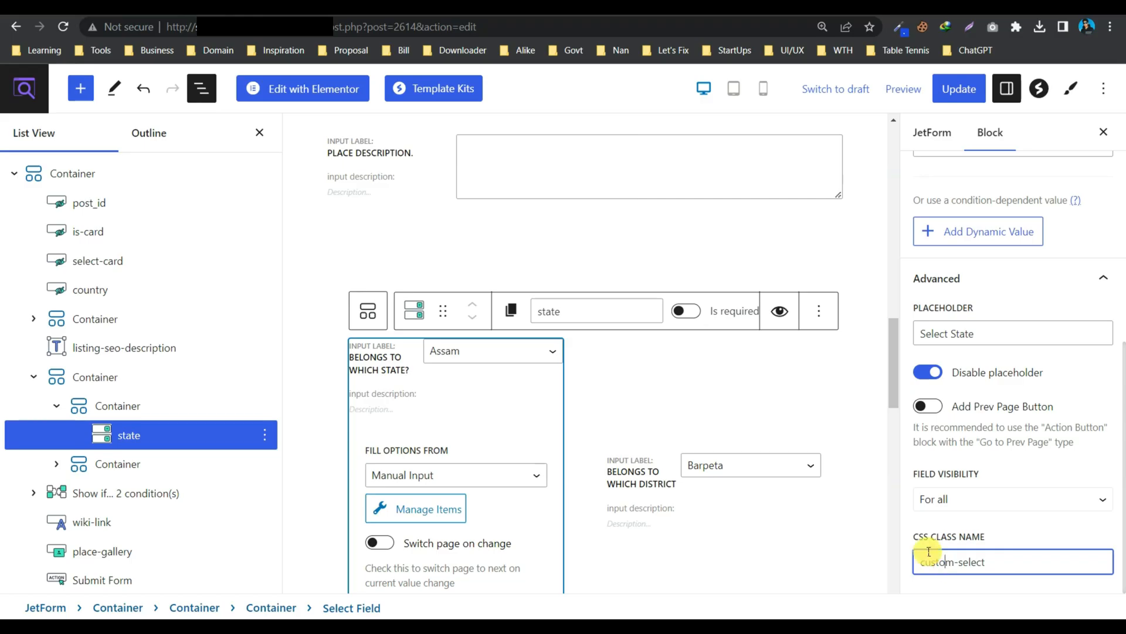
left_click(15, 27)
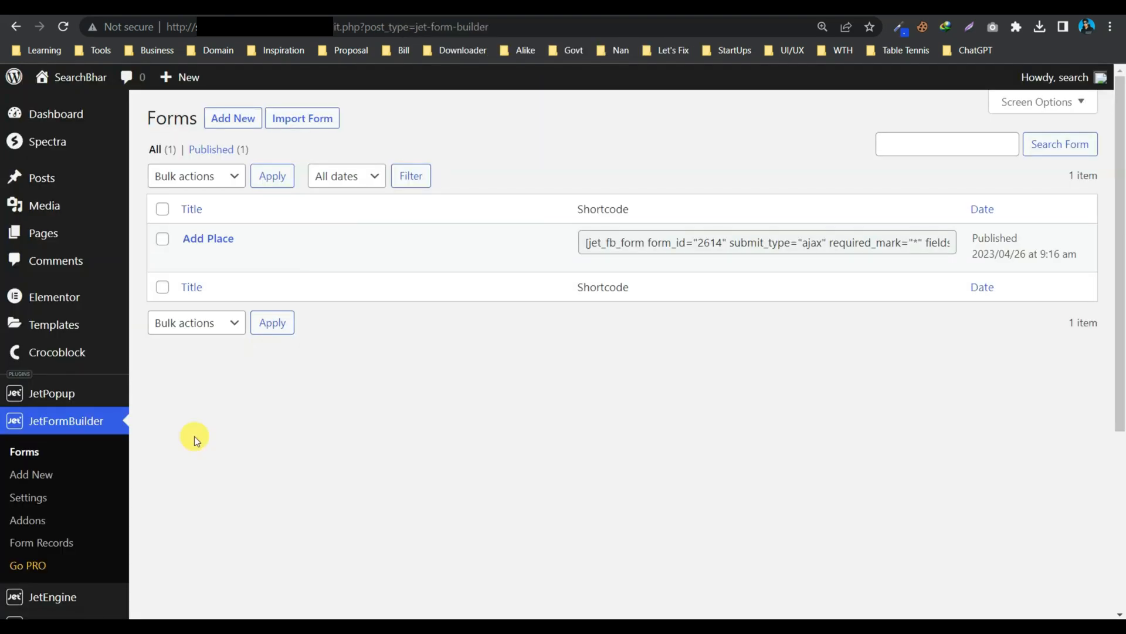
Edit Demo Popup with Elementor from JetPopup All Popups and search widgets for 'html'.
left_click(51, 393)
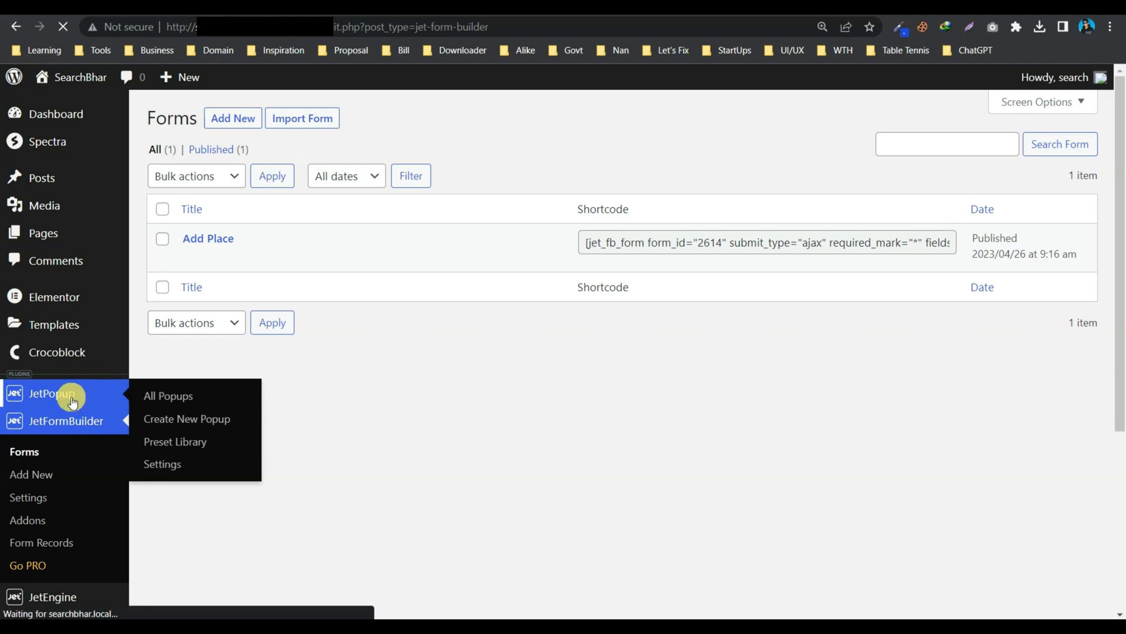
left_click(167, 395)
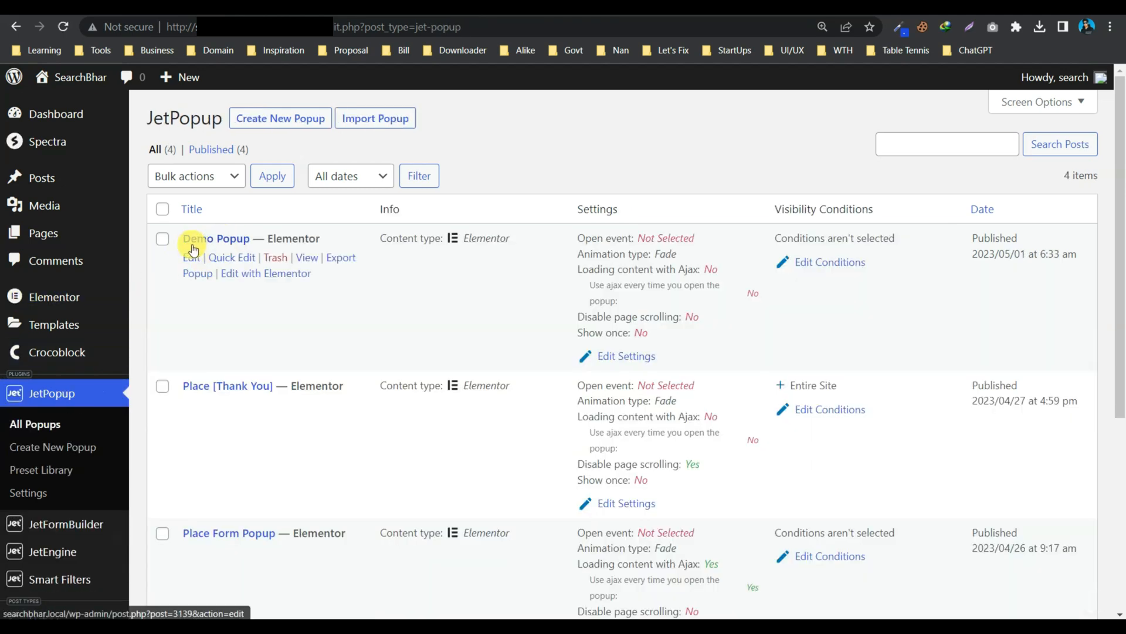
left_click(265, 273)
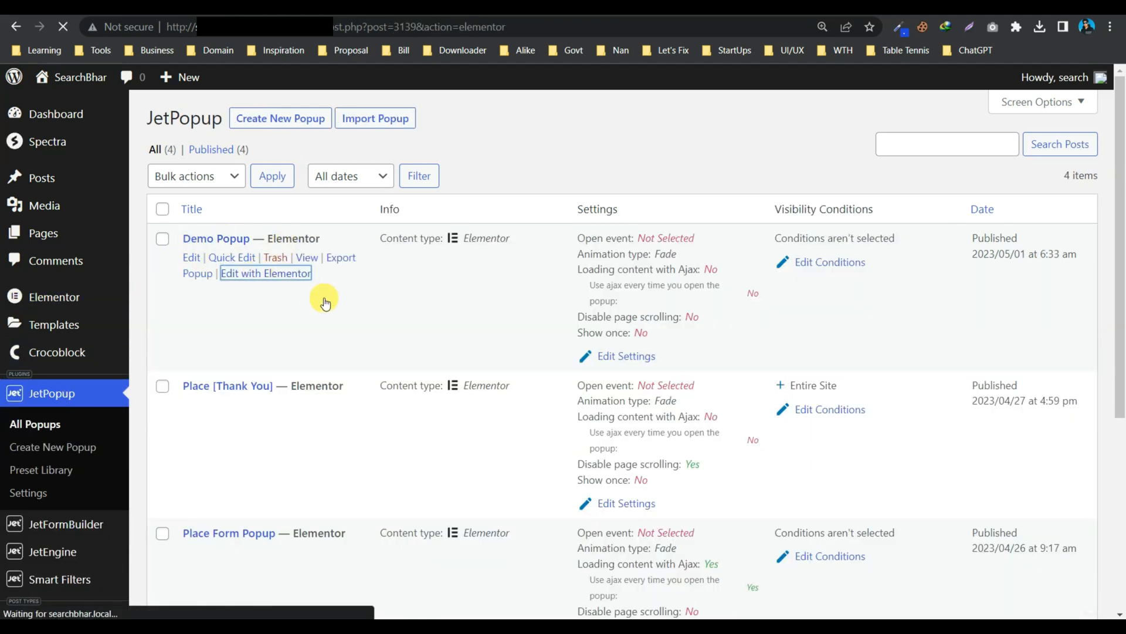
left_click(266, 273)
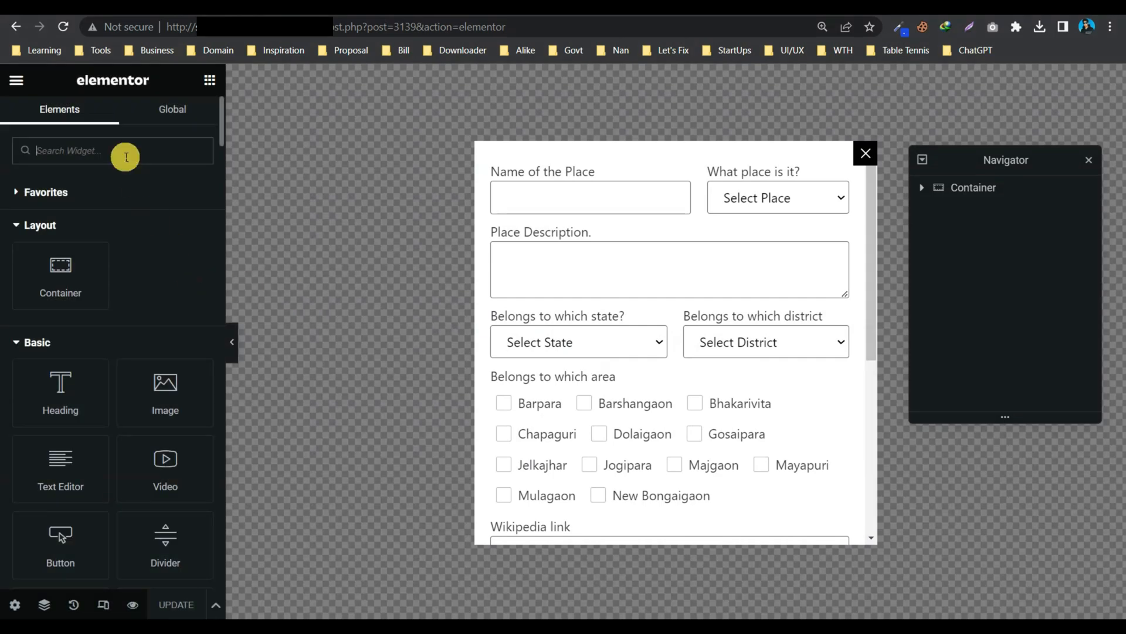
type("html")
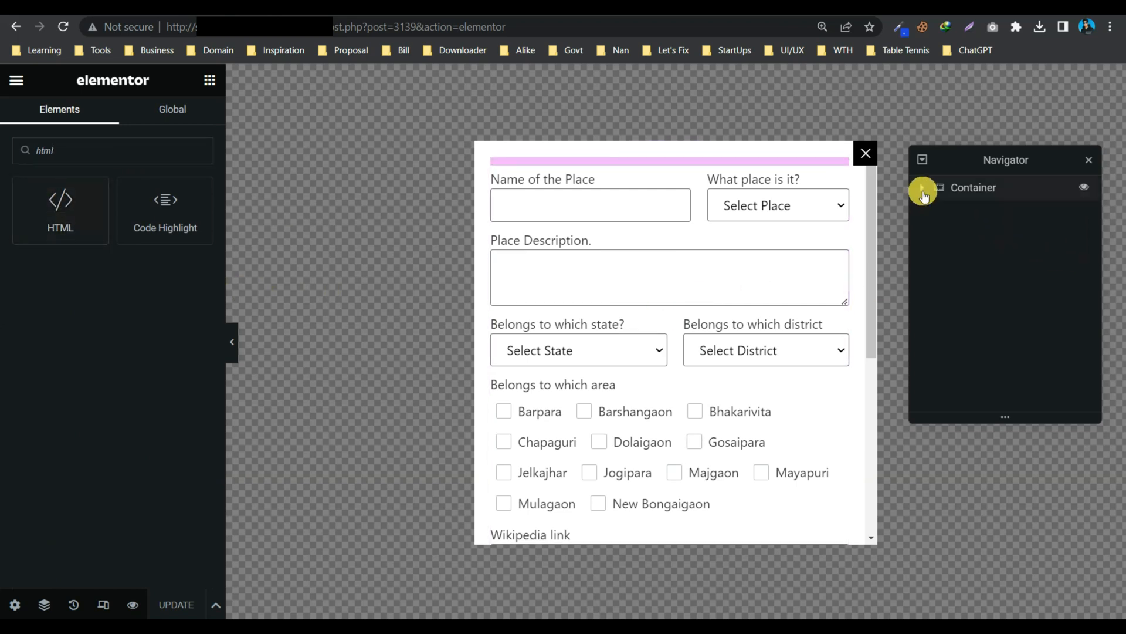
Add an HTML widget 'Select2 integration' with the jQuery select2() script for custom-select fields and update.
left_click(924, 188)
type("Select2")
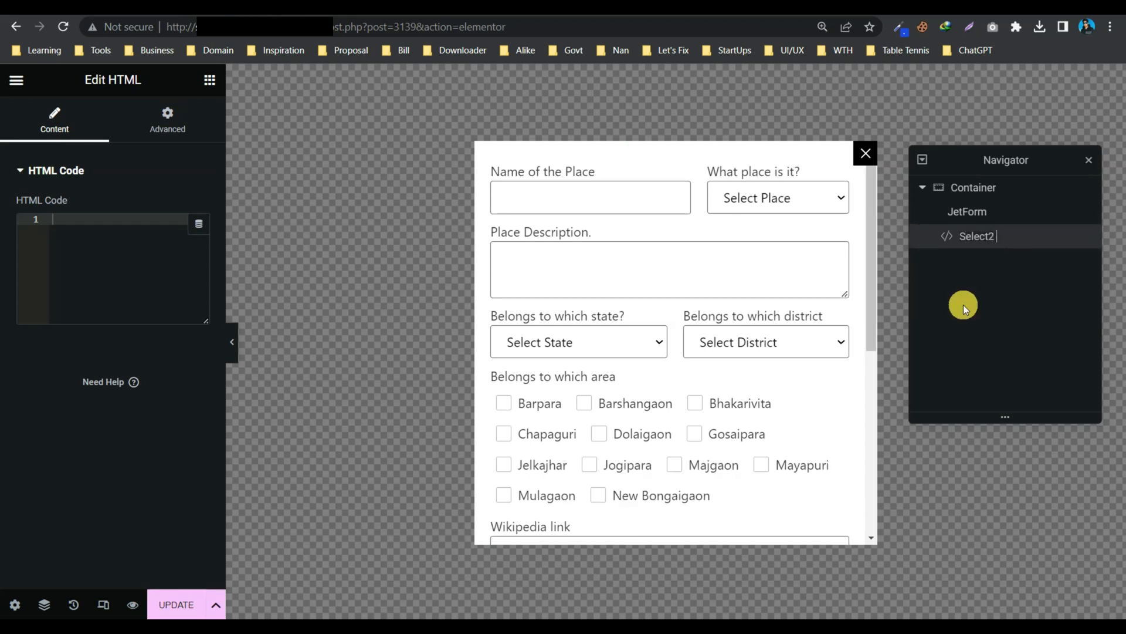
type("inter")
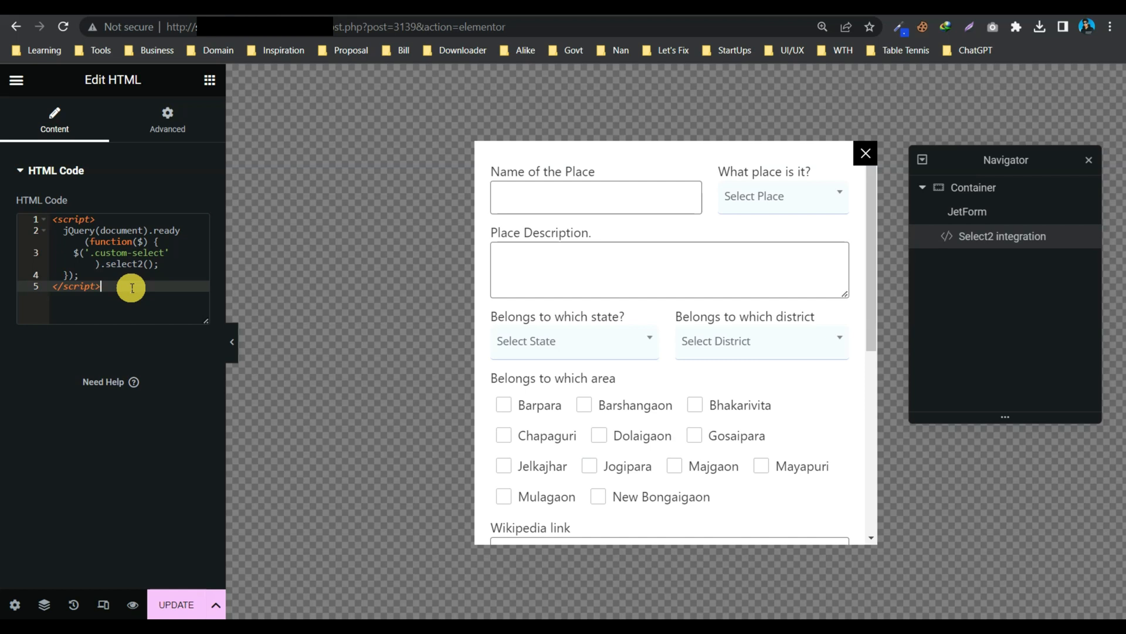
mouse_move(159, 445)
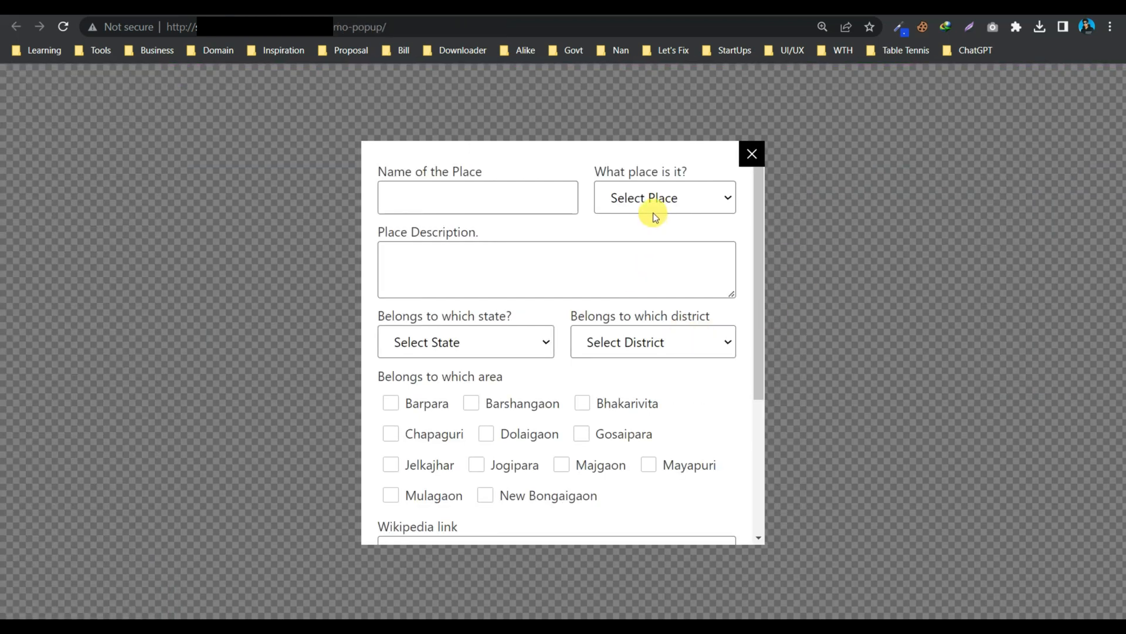
Reload the demo popup page and see the place-type field as a searchable Select2 dropdown.
left_click(63, 27)
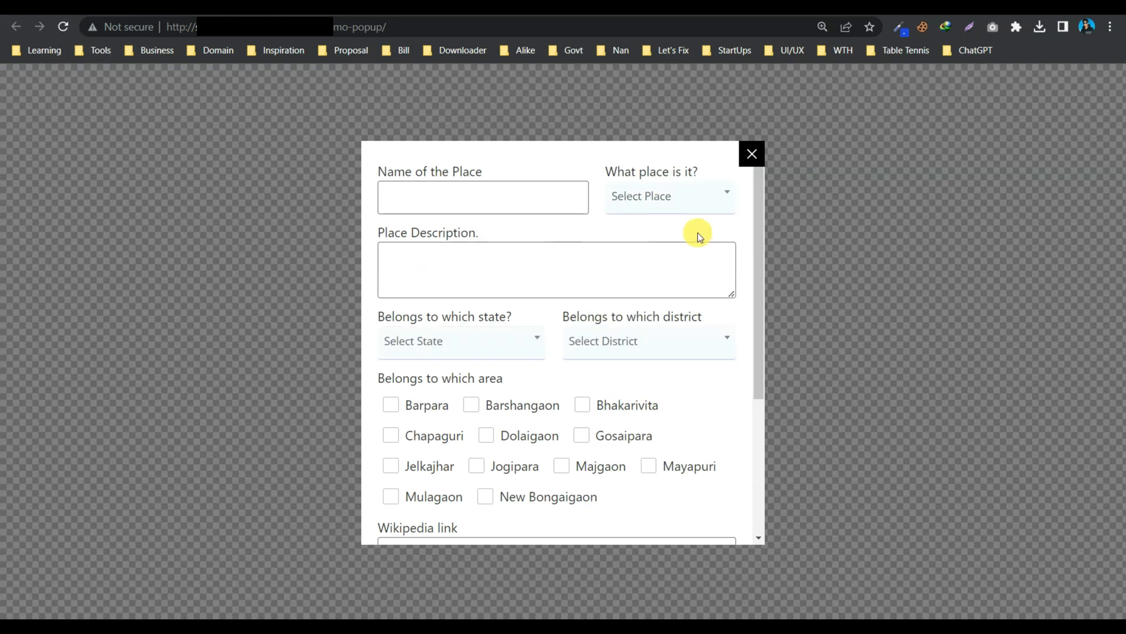
left_click(668, 196)
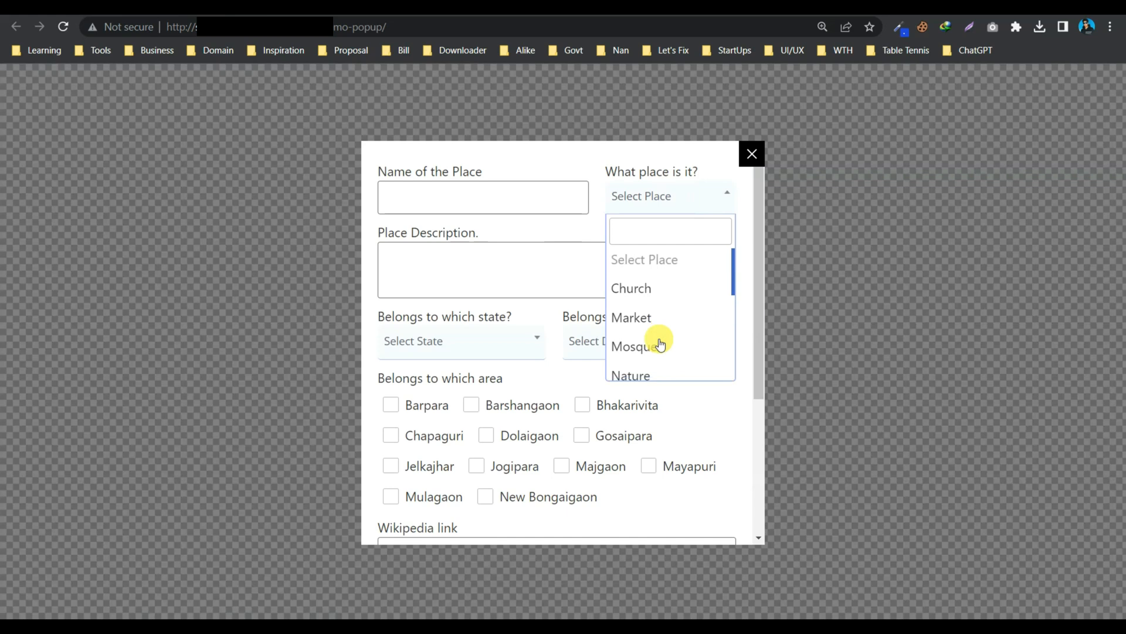